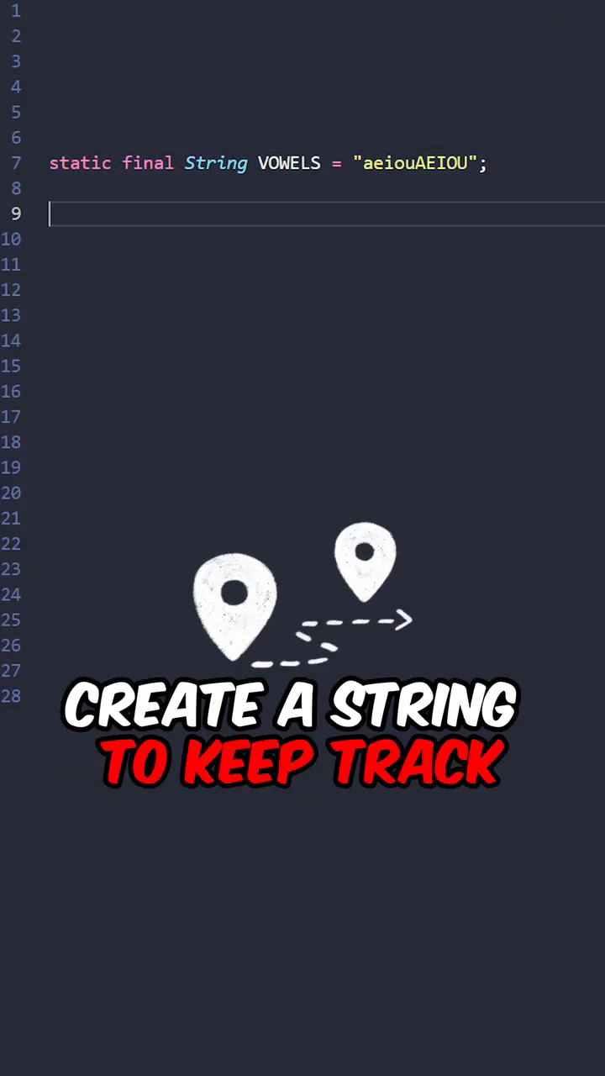
type("String reverseVowels(String s) {")
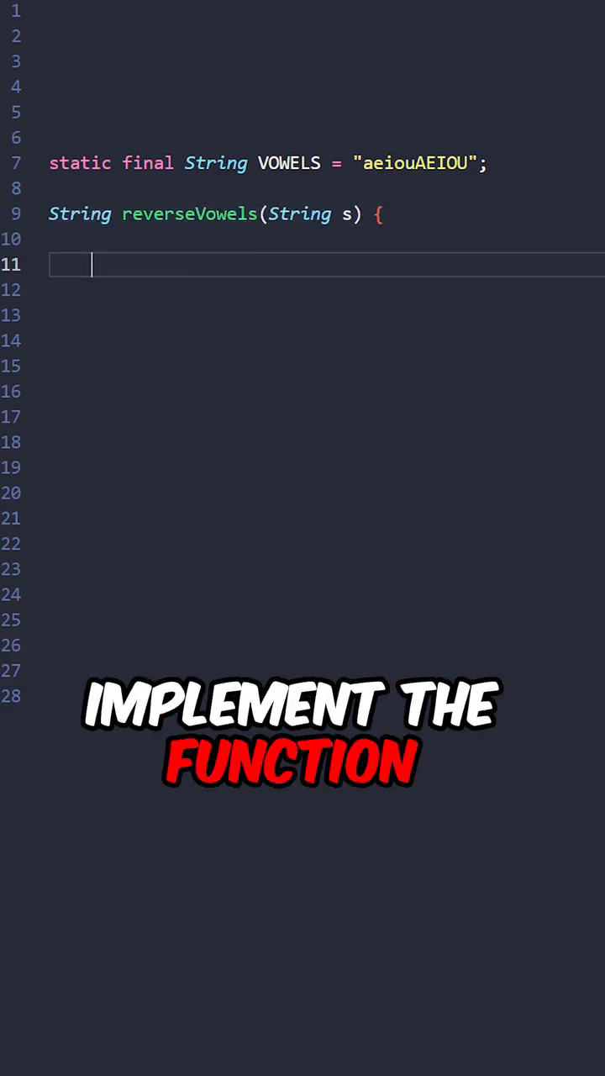
type("StringBuilder str = new StringBuilder();")
left_click(326, 339)
type("char c = s.charAt(i);")
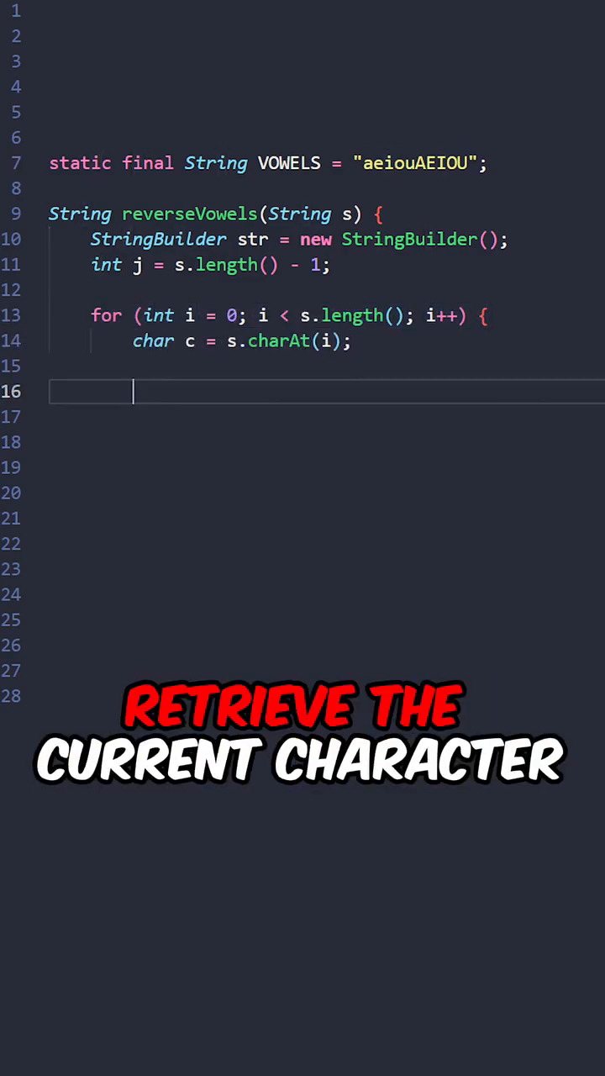
type("if (!isVowel(c)) {")
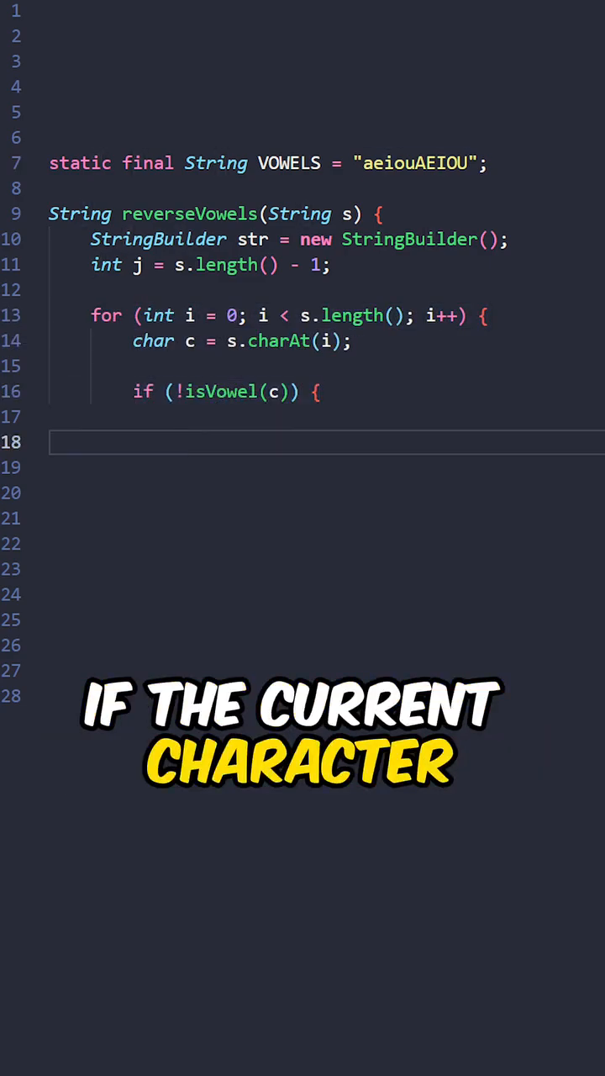
type("str.append(c);")
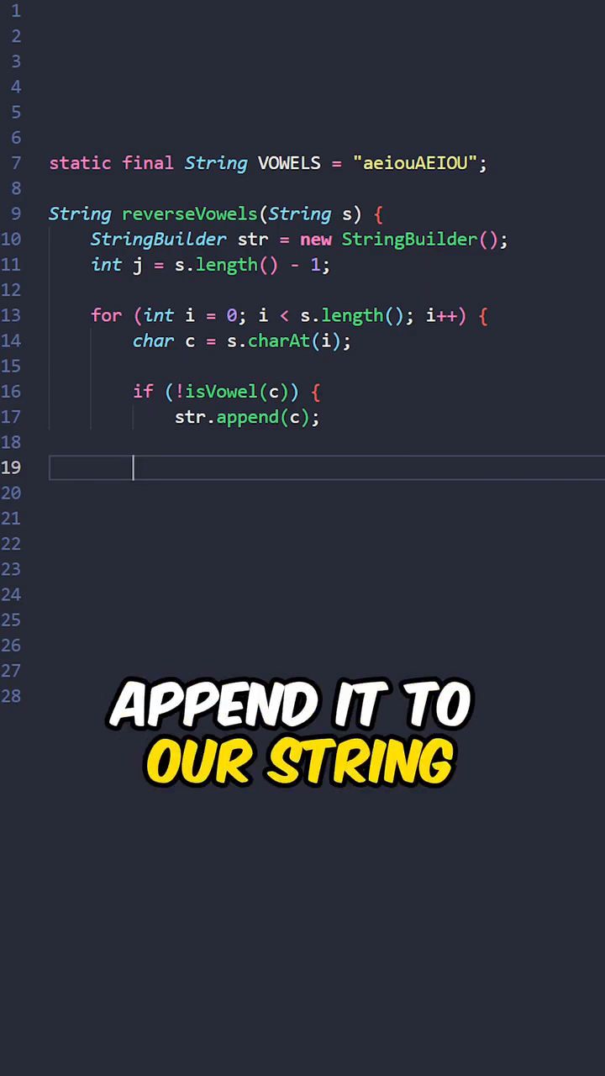
type("continue;")
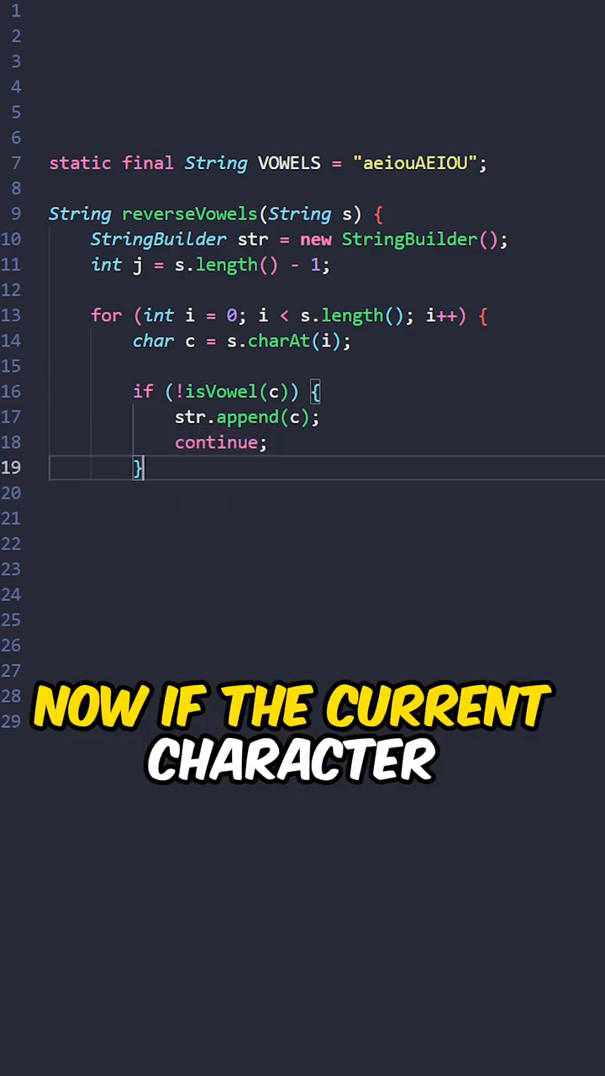